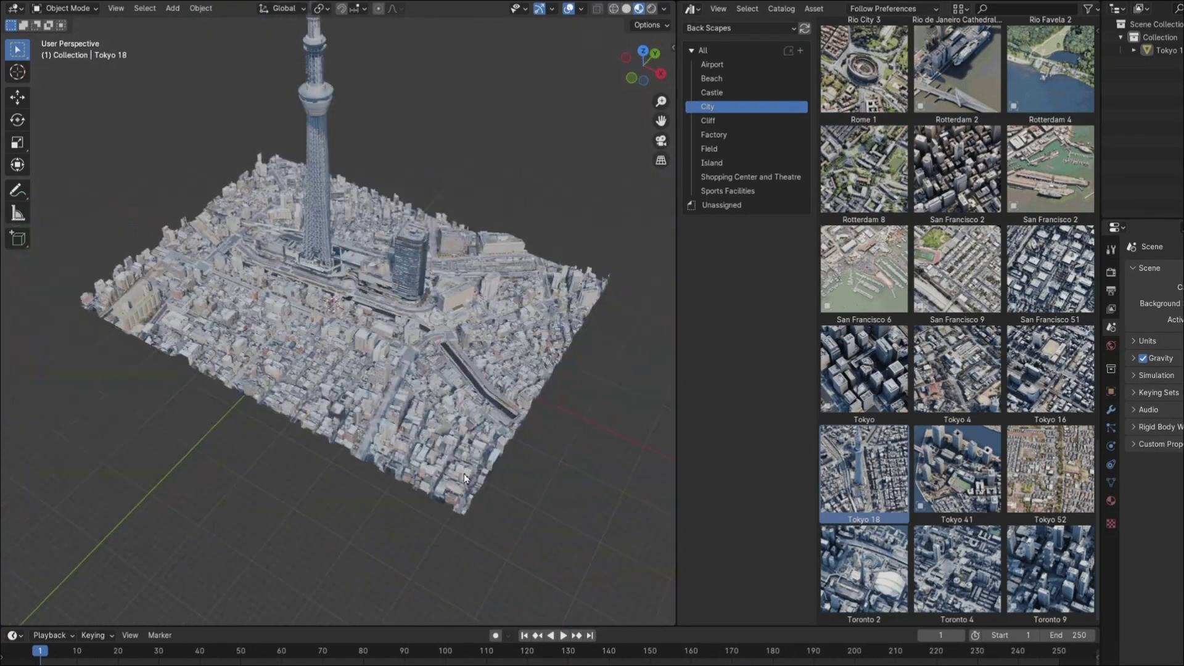
Step: Bring the Sports Stadium scan from the Sports Facilities catalog into the scene
click(741, 190)
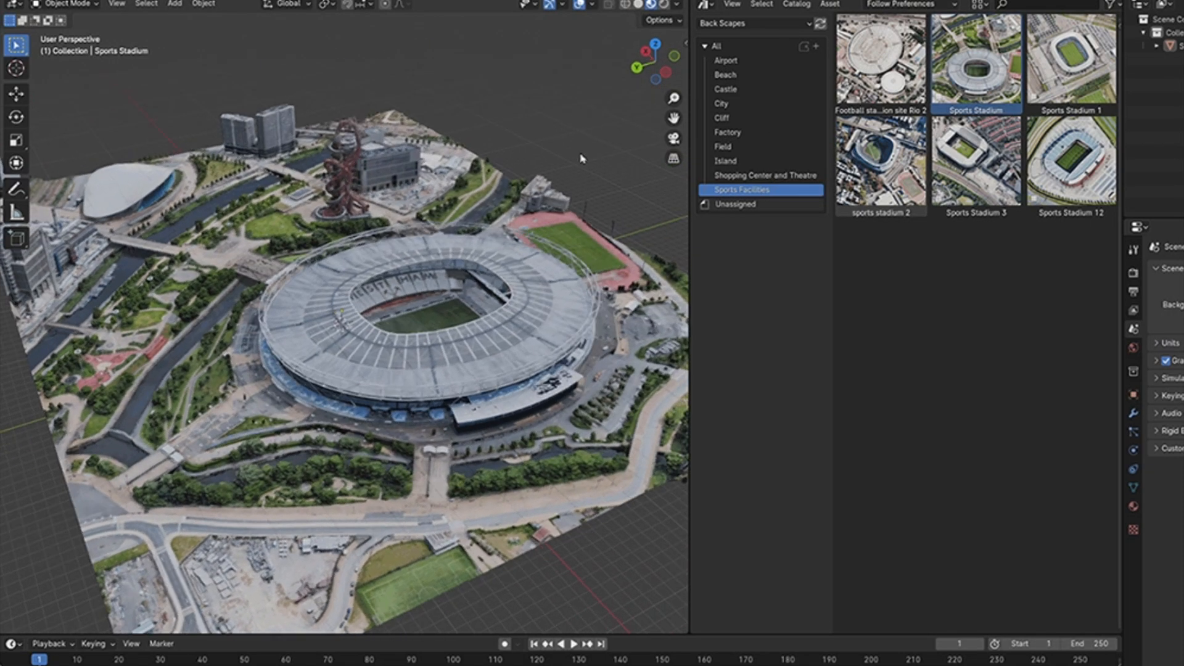